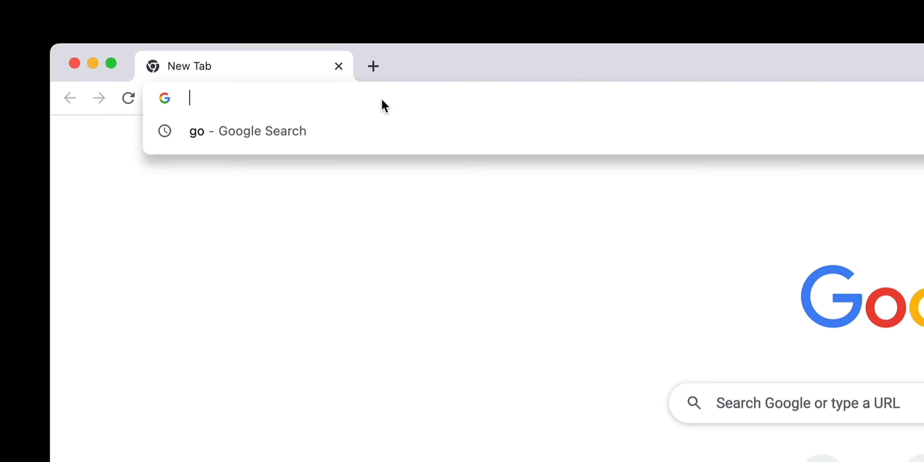
type("dellinghamd")
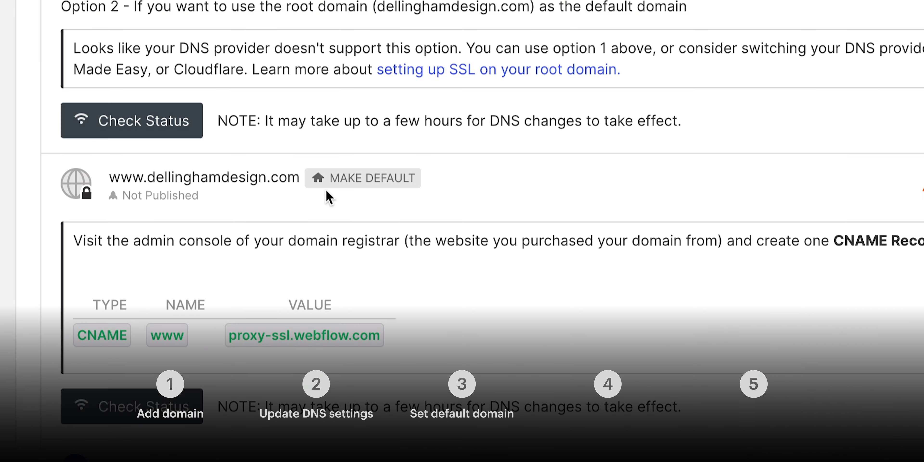
left_click(363, 179)
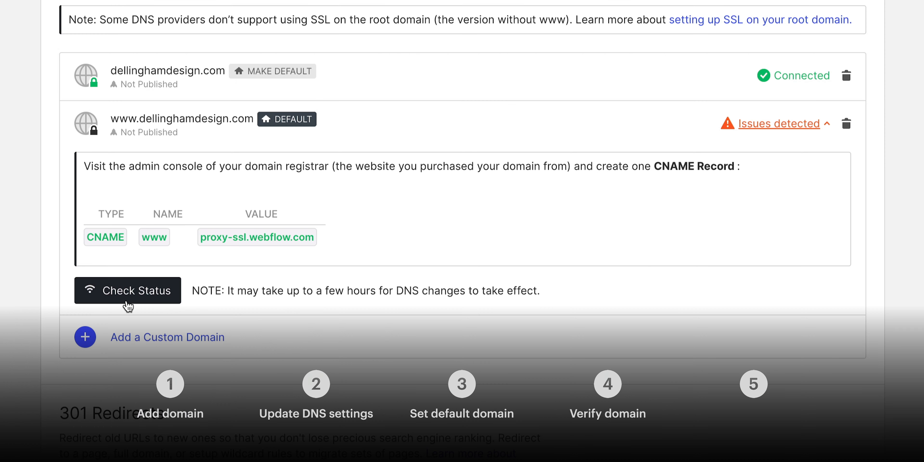
left_click(747, 81)
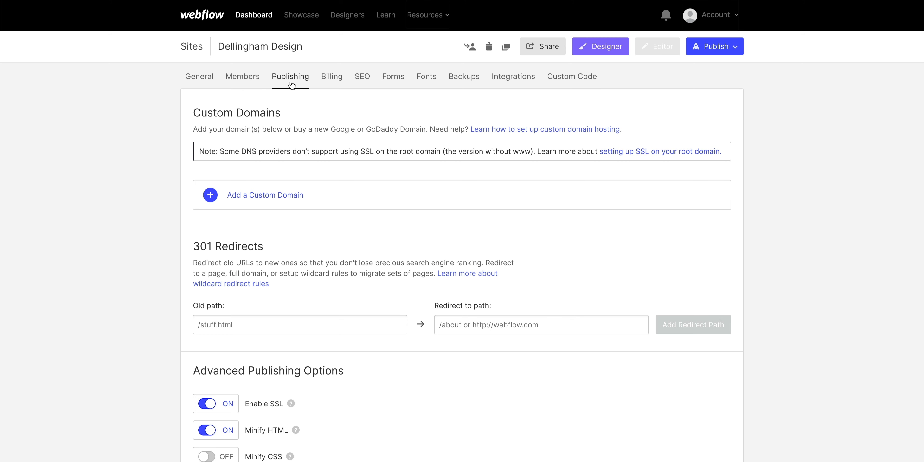
mouse_move(280, 200)
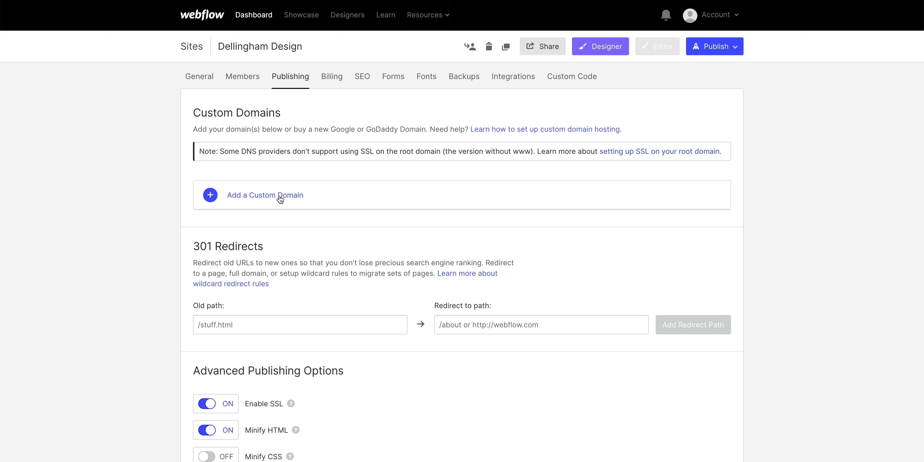
Start adding dellinghamdesign.com as a custom domain in Webflow, then go to Bluehost.
scroll("down", 3)
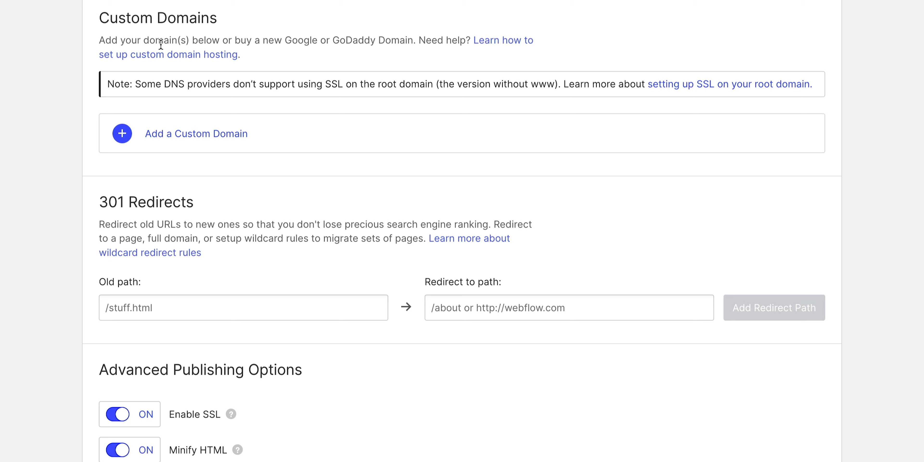
left_click(196, 133)
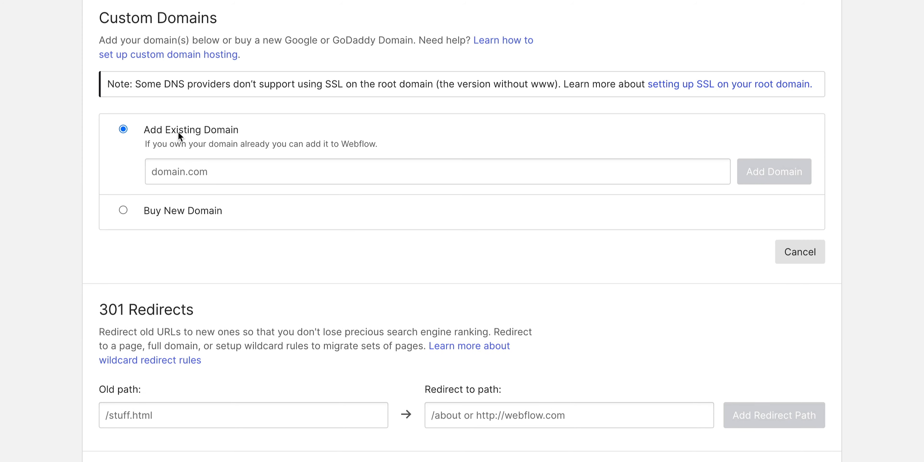
type("dellingha")
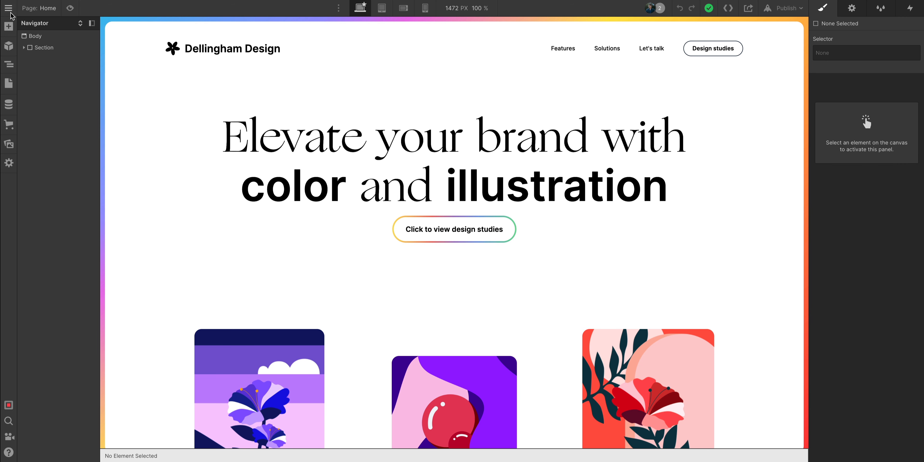
type("dellinghamdesi")
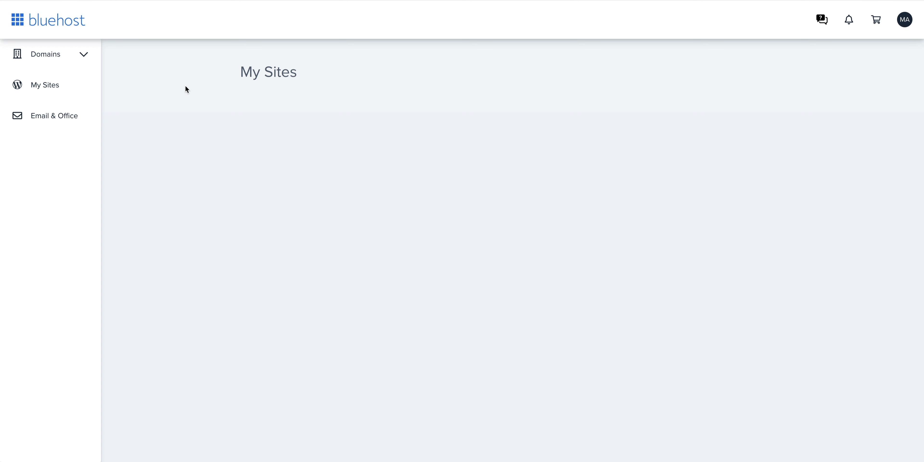
Navigate Domains > My Domains > Manage for dellinghamdesign.com and view its DNS records.
left_click(45, 54)
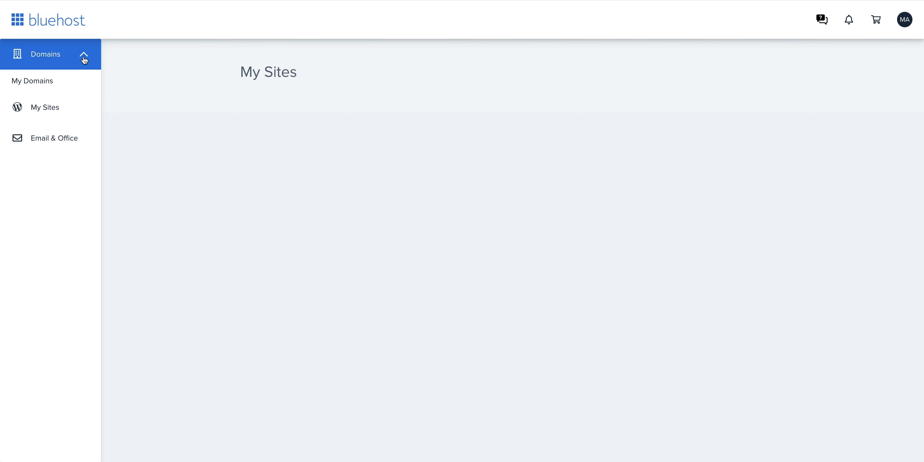
left_click(32, 81)
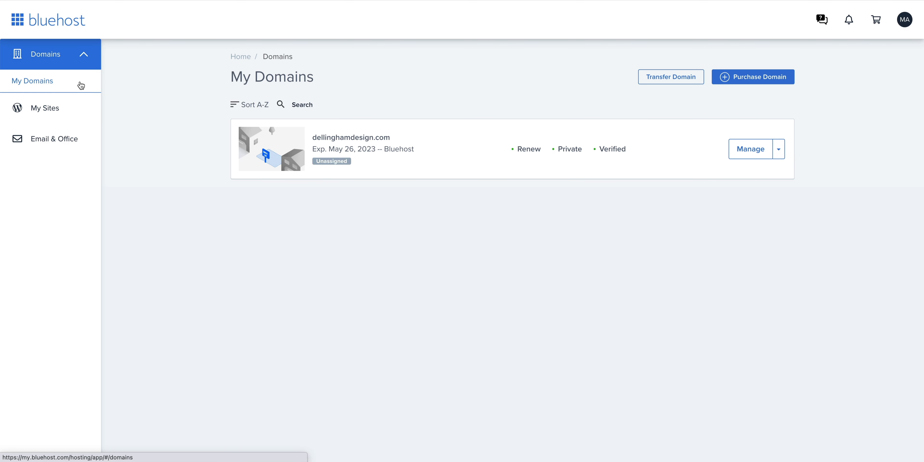
mouse_move(702, 157)
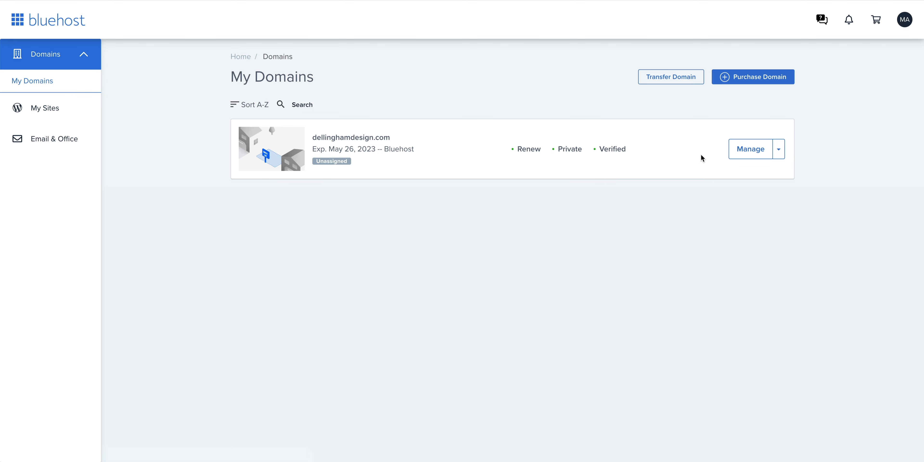
left_click(751, 149)
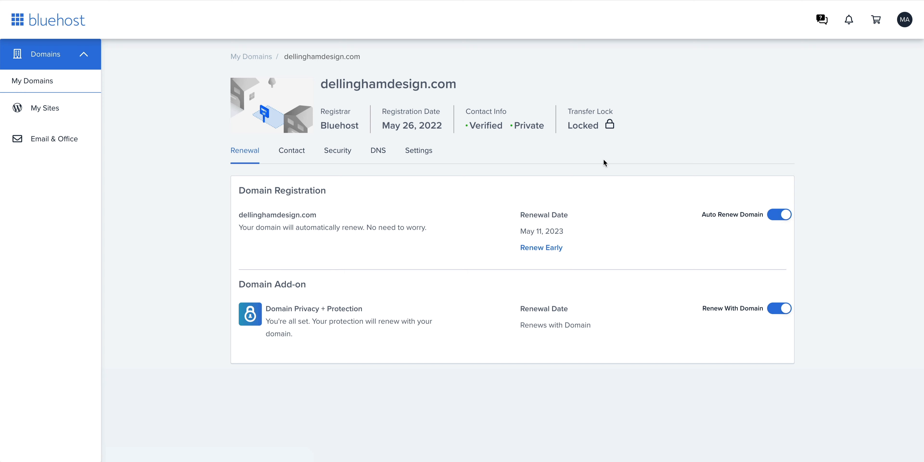
mouse_move(378, 150)
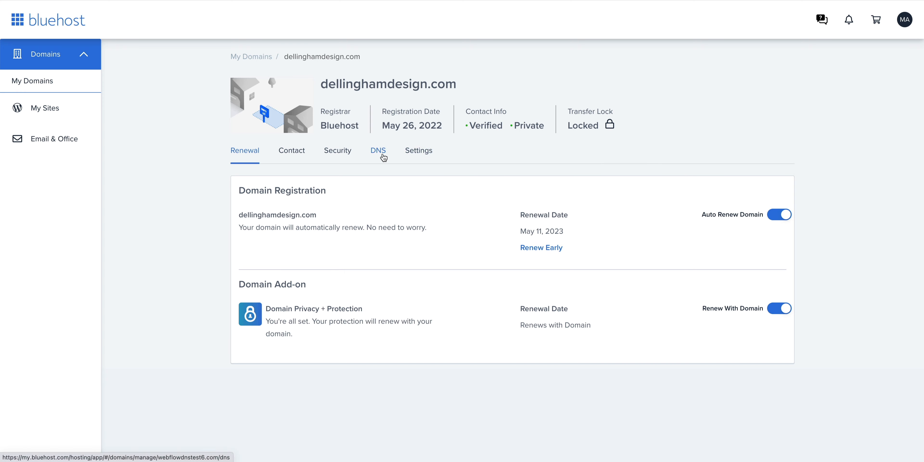
left_click(378, 150)
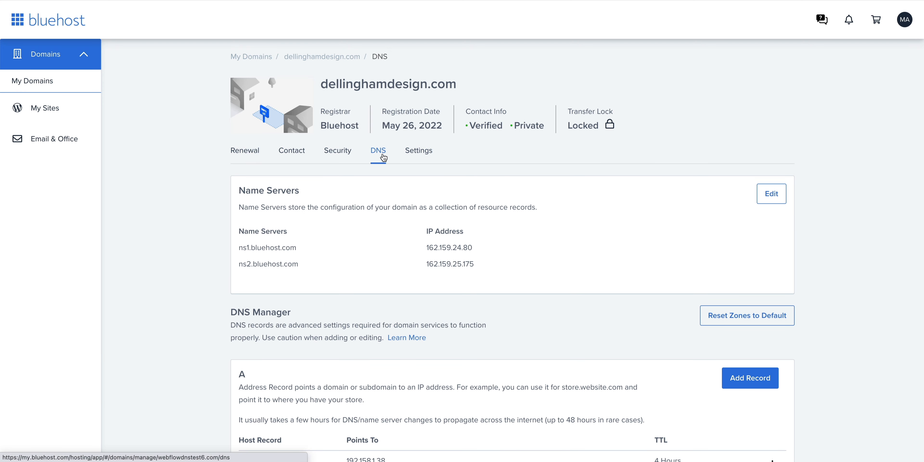
scroll("down", 3)
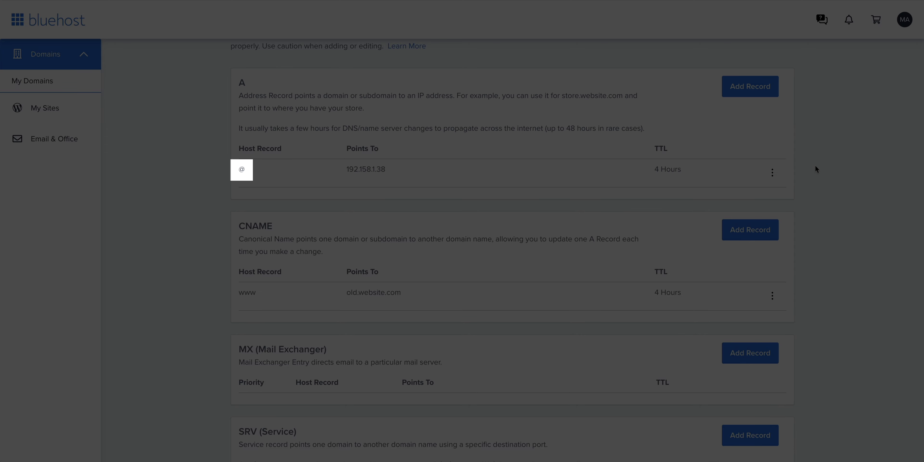
Remove the @ A record pointing to 192.158.1.38 and confirm the deletion.
left_click(772, 173)
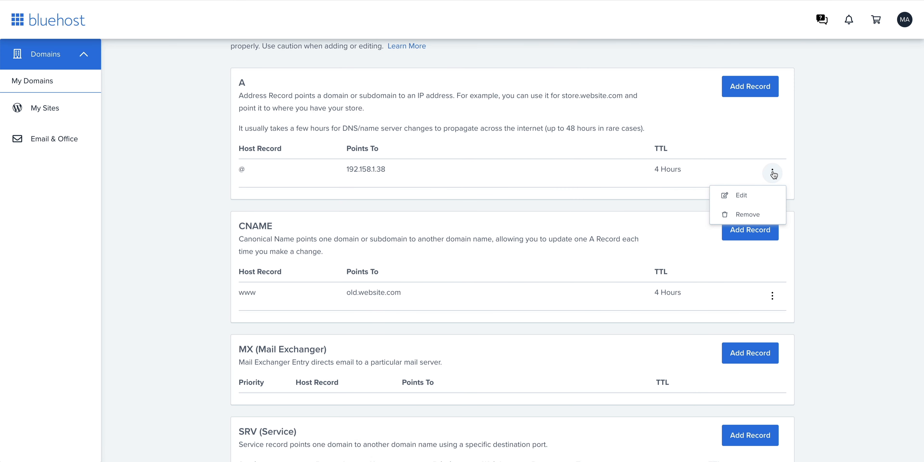
left_click(747, 214)
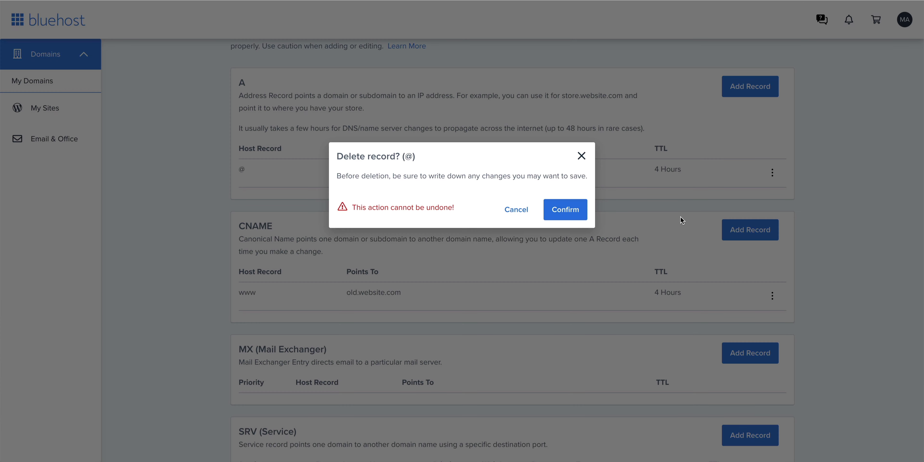
left_click(564, 209)
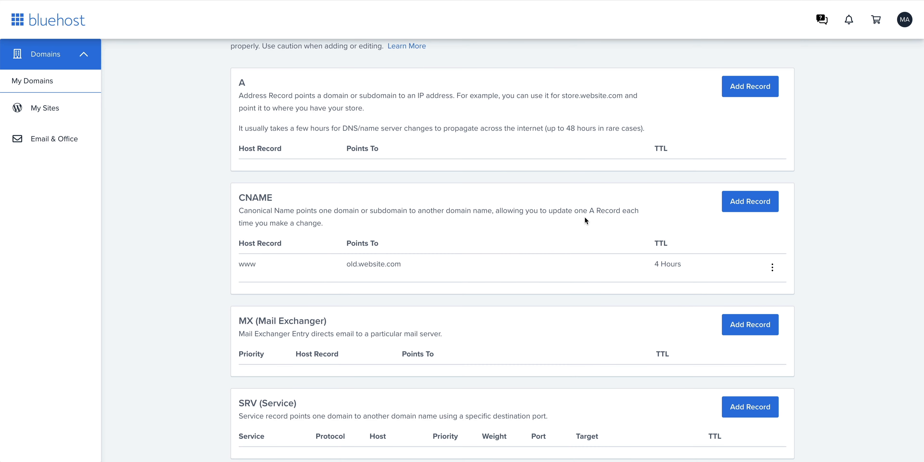
Remove the www CNAME record pointing to old.website.com and confirm.
left_click(772, 268)
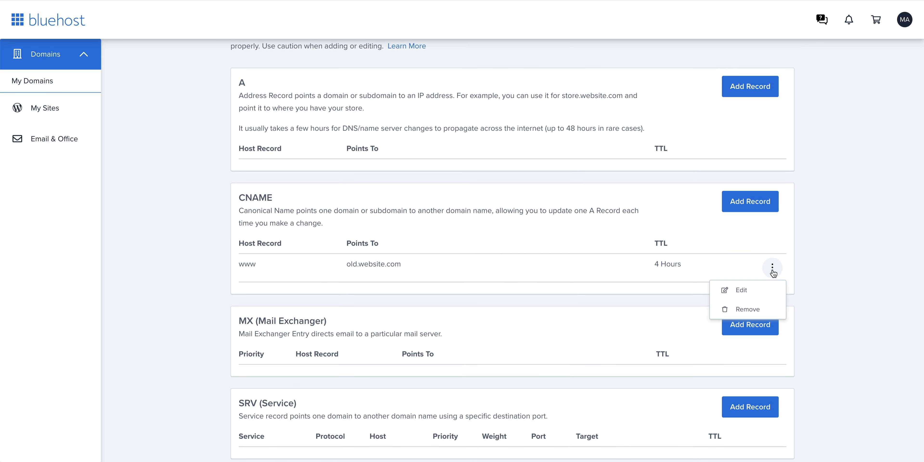
left_click(748, 309)
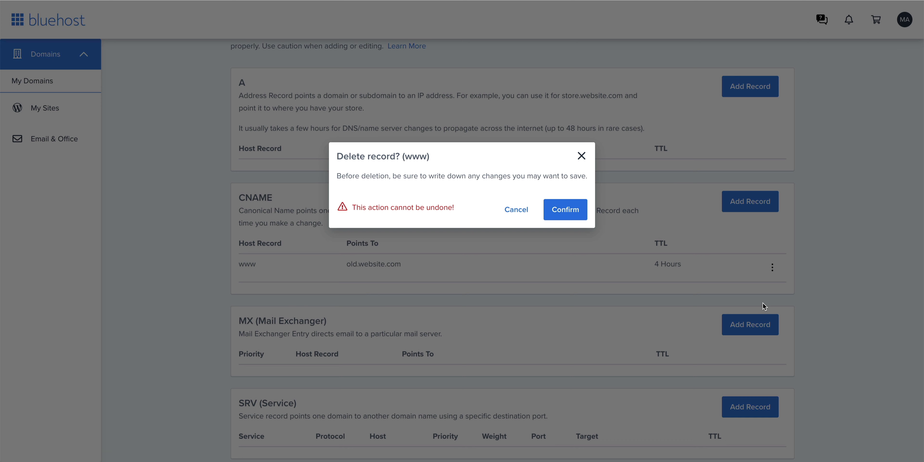
left_click(565, 210)
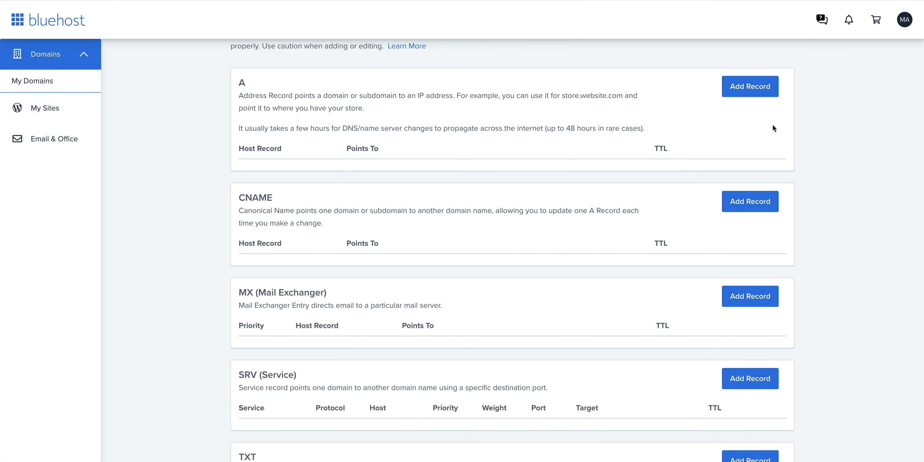
Add an @ A record pointing to 75.2.70.75 with a 4-hour TTL and save it.
left_click(750, 86)
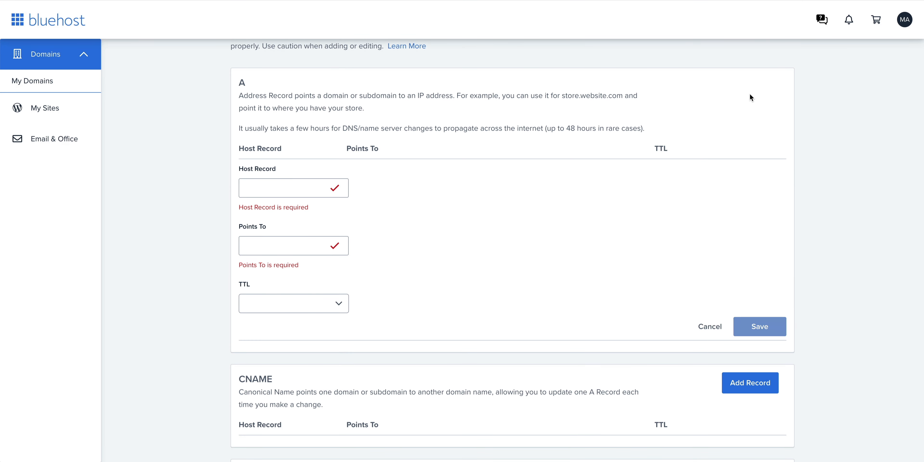
left_click(293, 187)
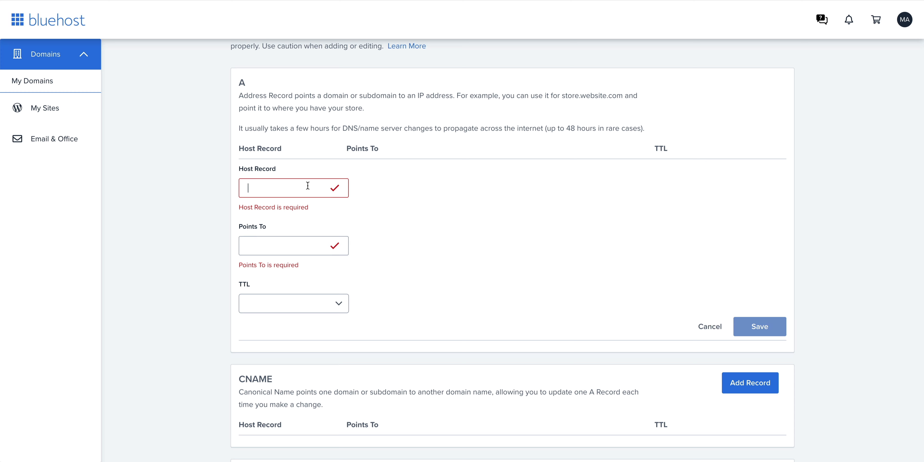
type("@")
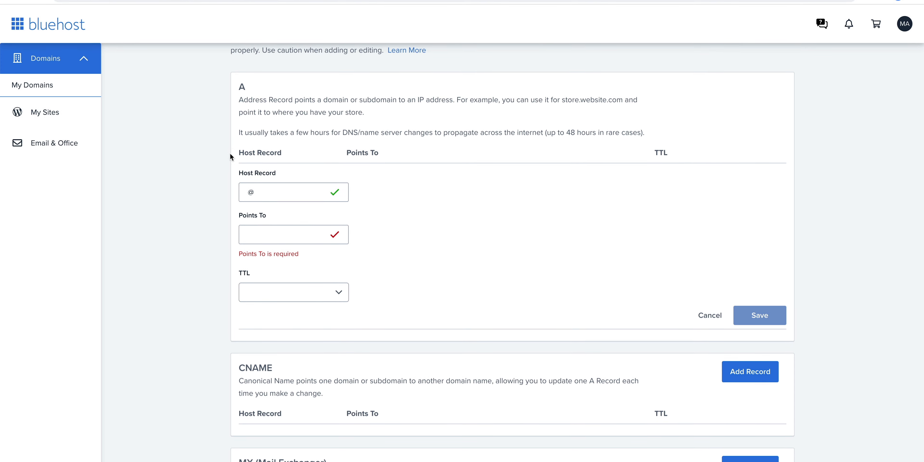
left_click(216, 12)
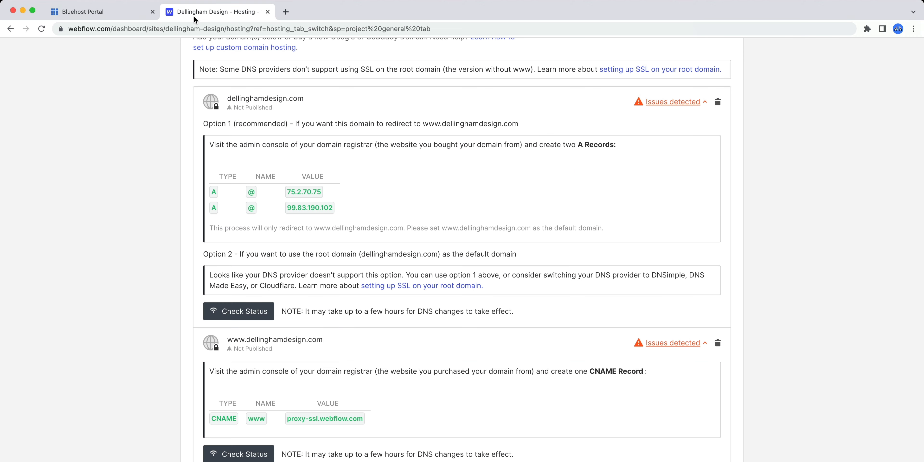
scroll("down", 3)
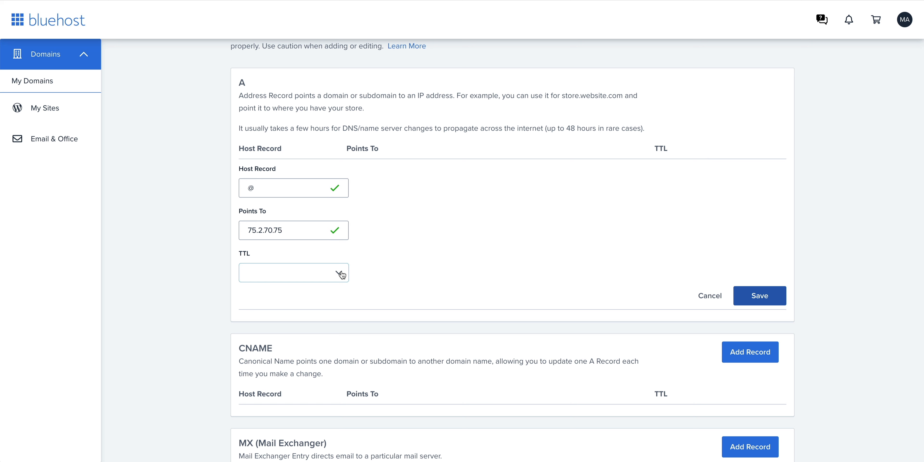
left_click(294, 273)
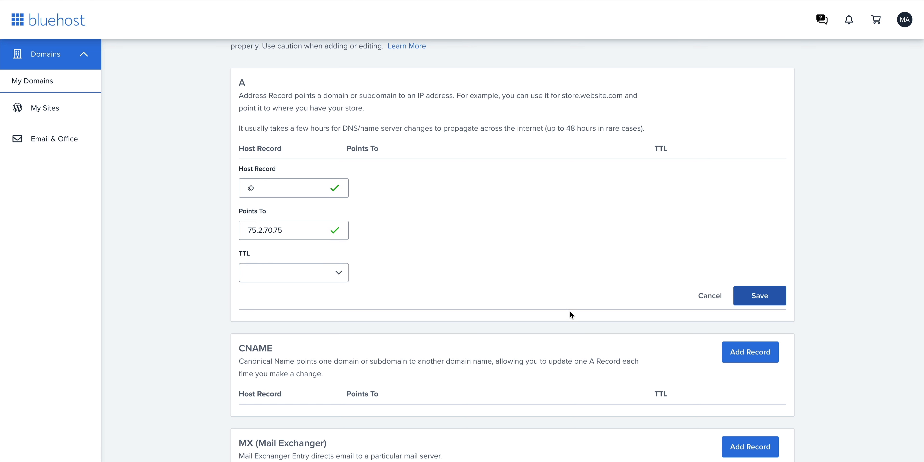
left_click(759, 295)
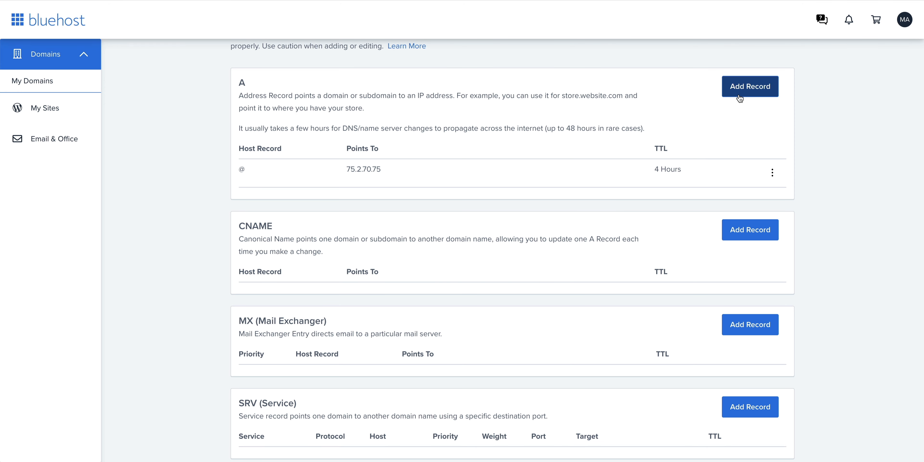
Add a second @ A record pointing to 99.83.190.102, copied from Webflow, and save it.
left_click(750, 86)
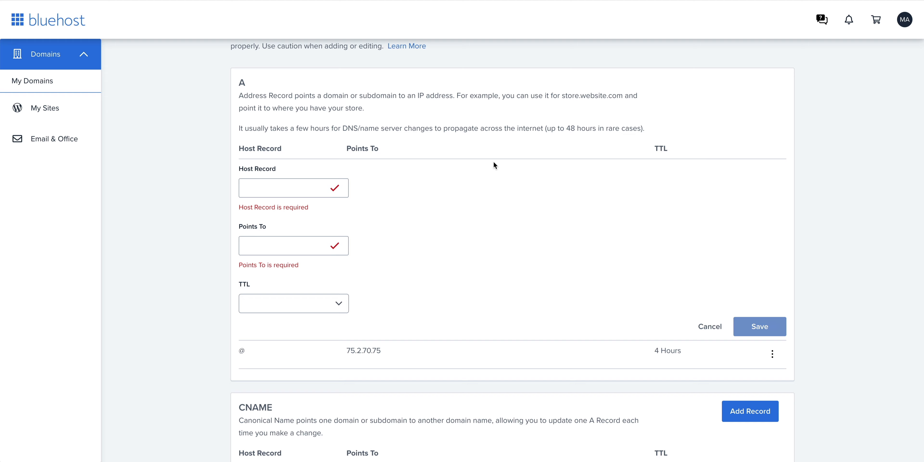
type("@")
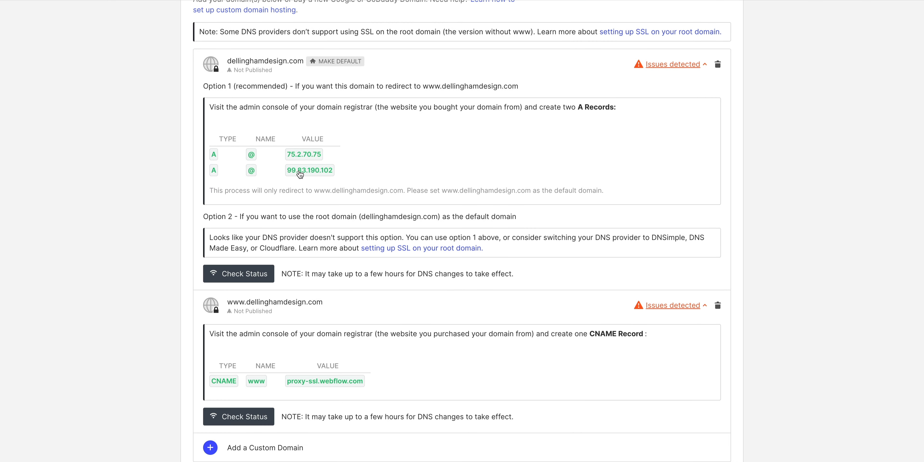
left_click(309, 171)
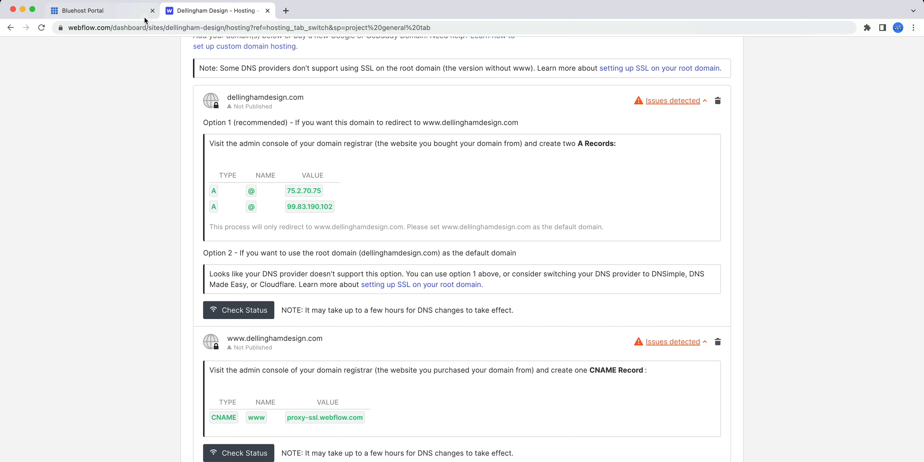
left_click(83, 11)
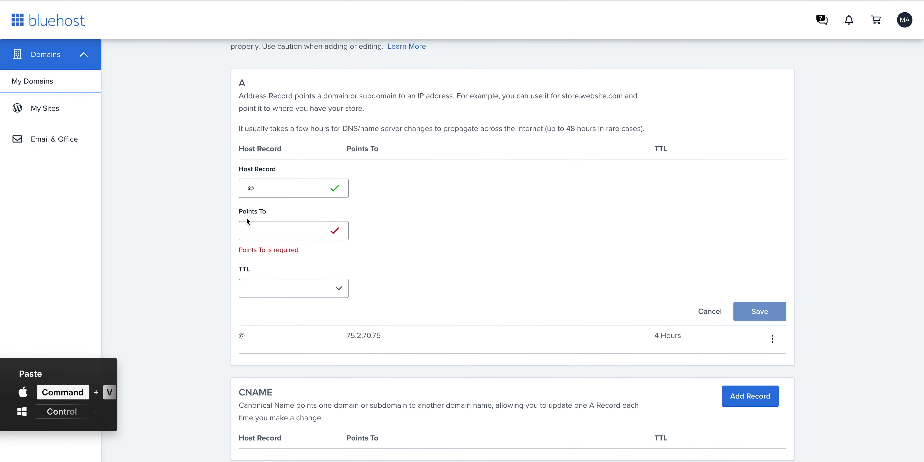
type("99.83.190.102")
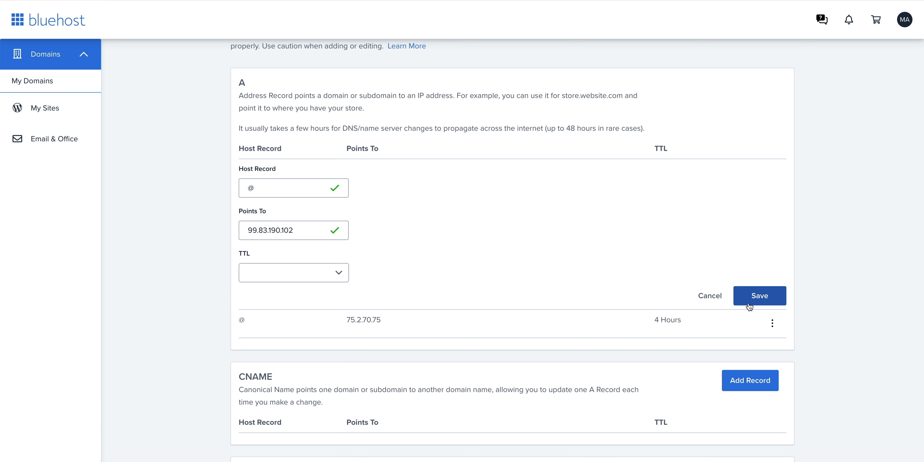
left_click(760, 295)
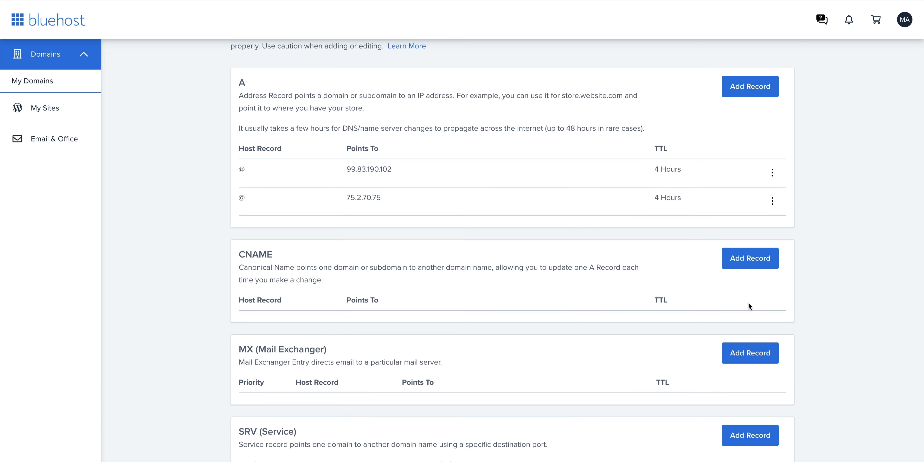
scroll("down", 3)
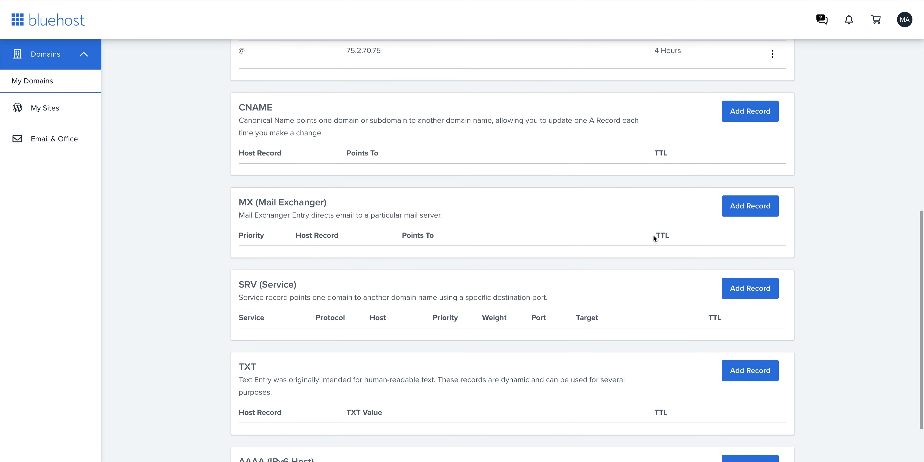
Add a www CNAME record pointing to proxy-ssl.webflow.com with a 4-hour TTL and save it.
left_click(750, 111)
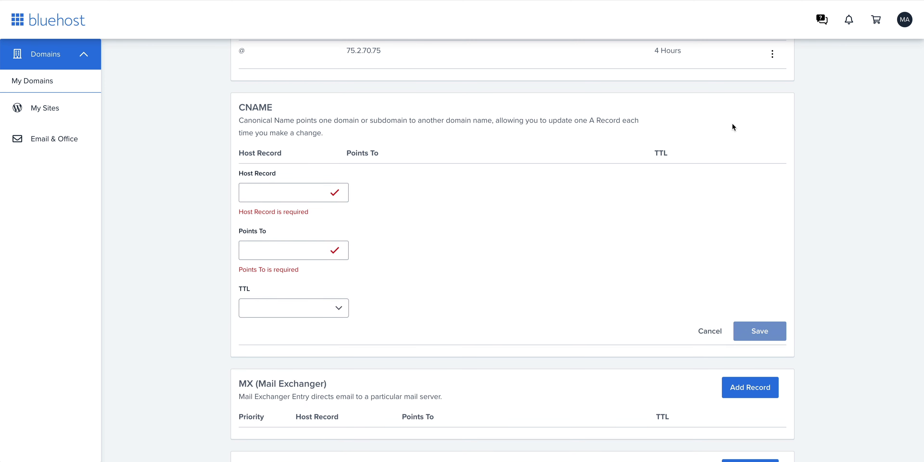
left_click(289, 192)
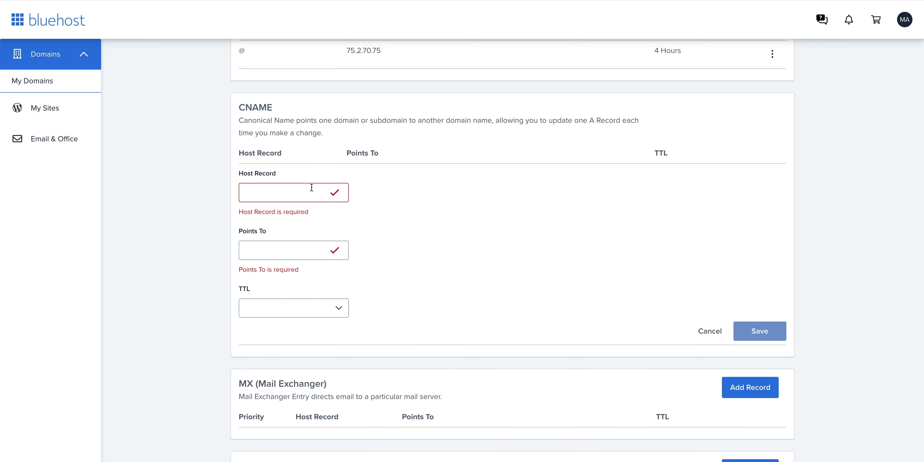
type("www")
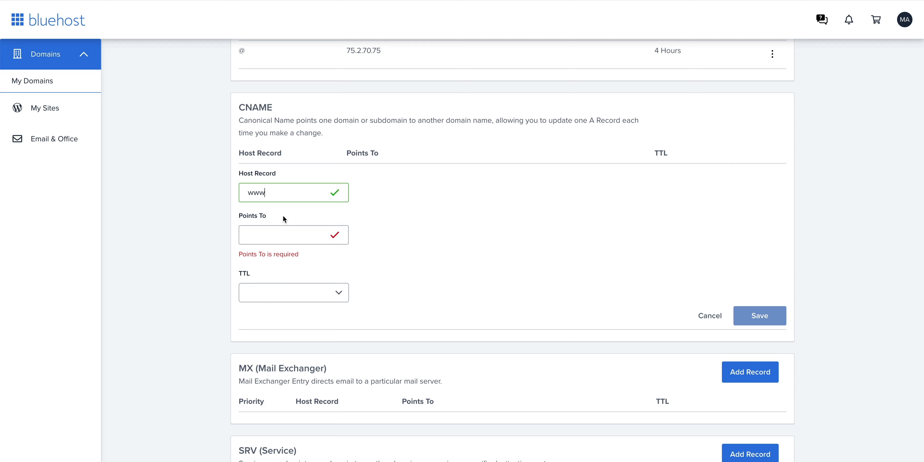
left_click(215, 12)
type("proxy-ssl.webflow.com")
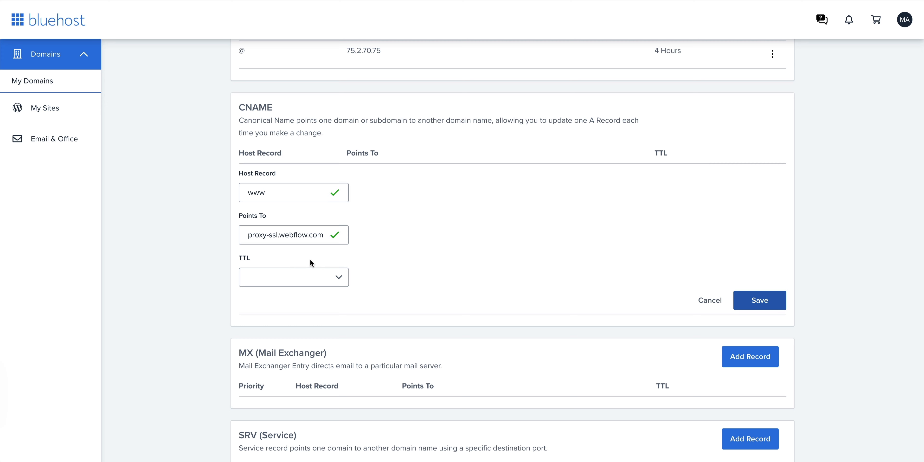
left_click(760, 300)
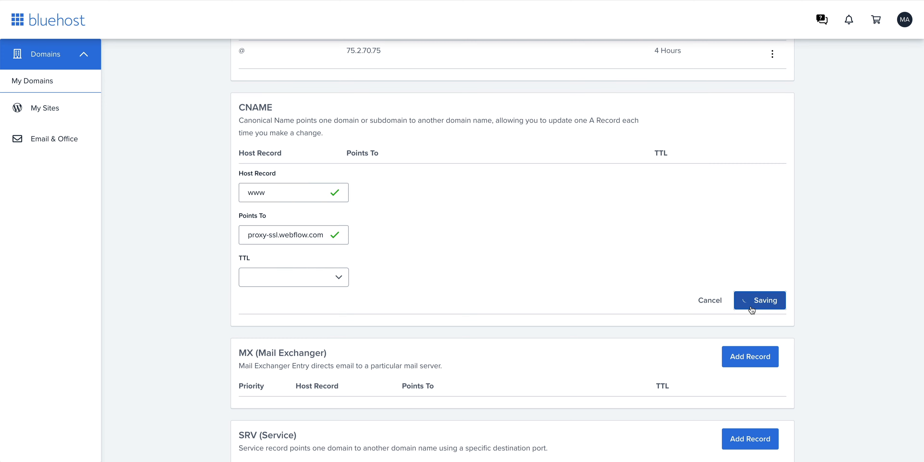
left_click(759, 300)
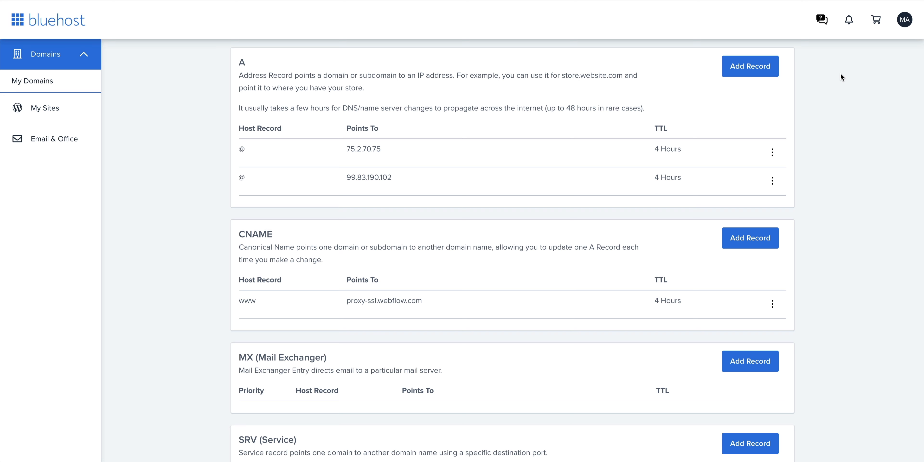
left_click(822, 19)
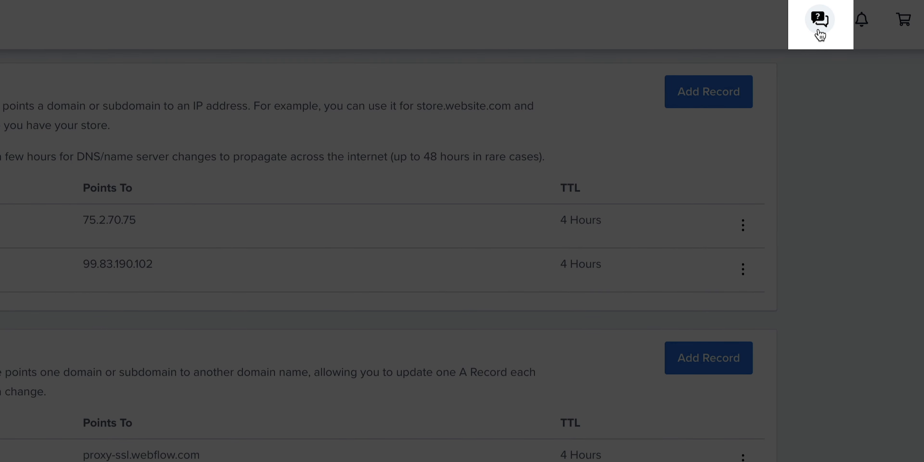
left_click(820, 18)
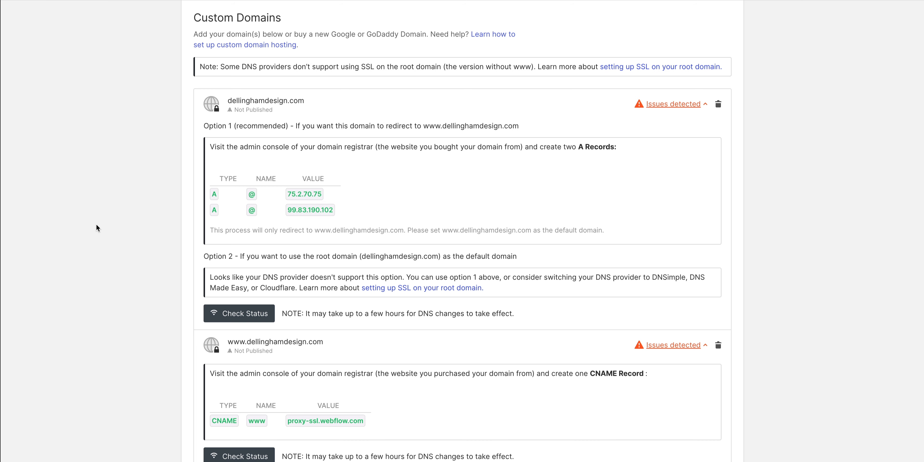
scroll("down", 3)
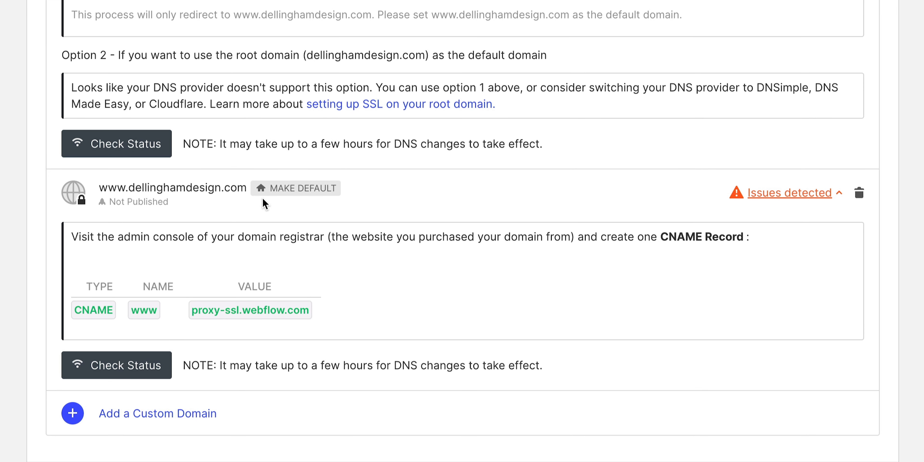
mouse_move(296, 188)
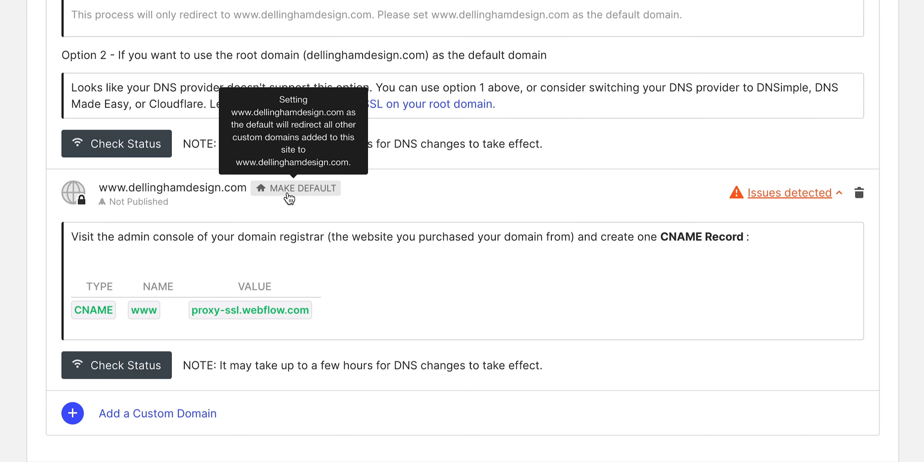
left_click(295, 188)
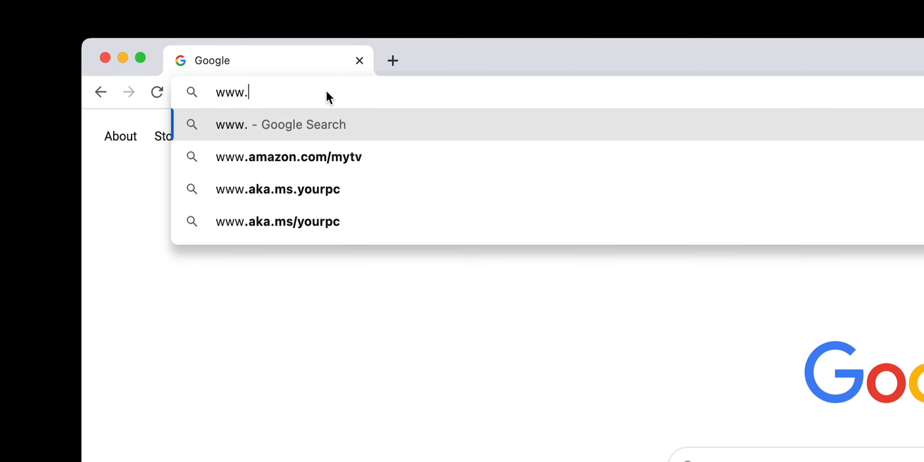
type("dellingham")
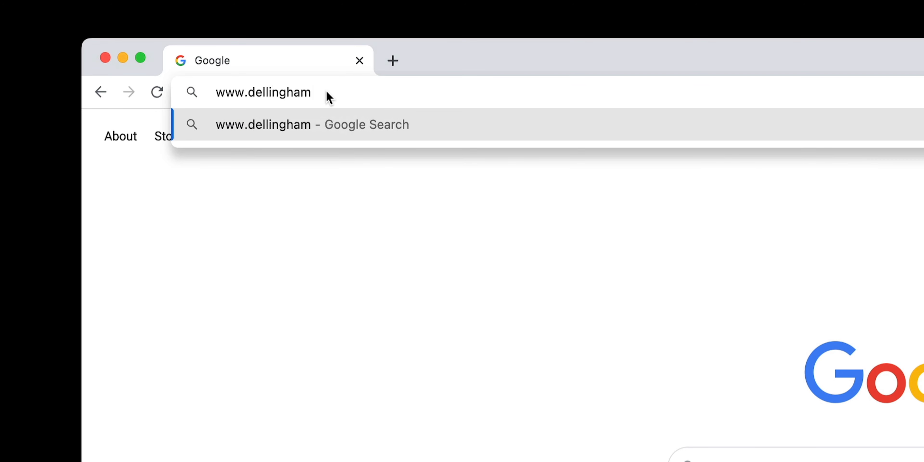
key("Enter")
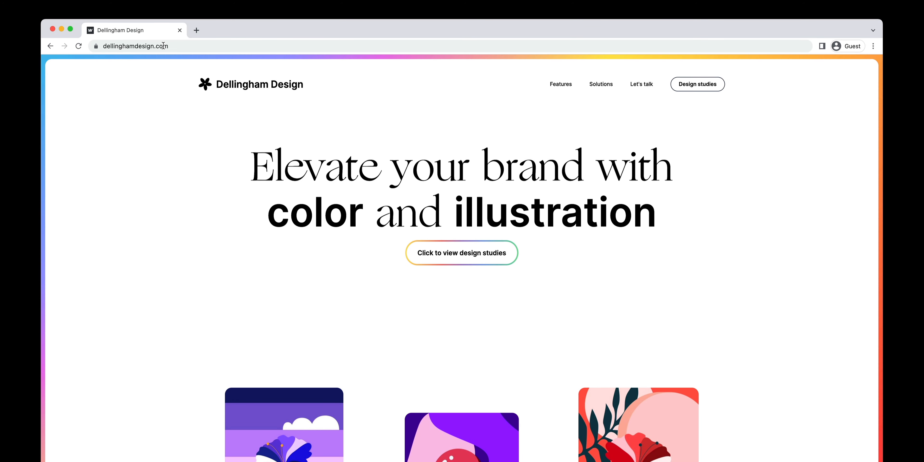
type("dellingham")
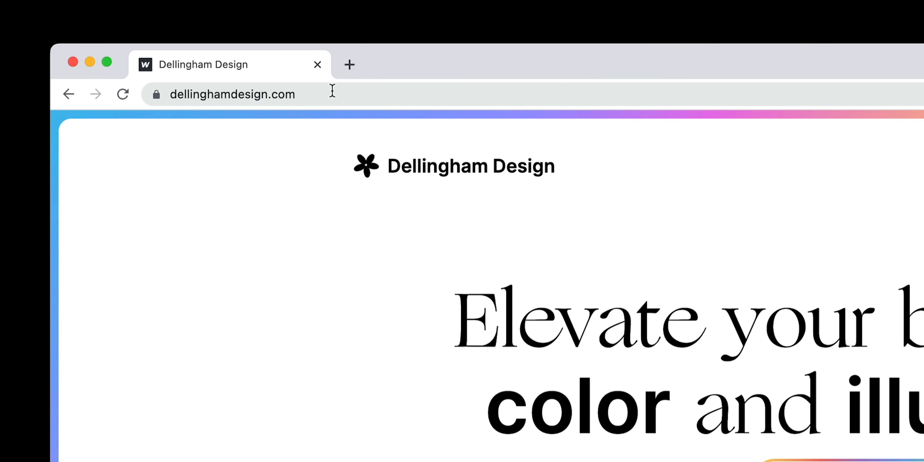
left_click(232, 95)
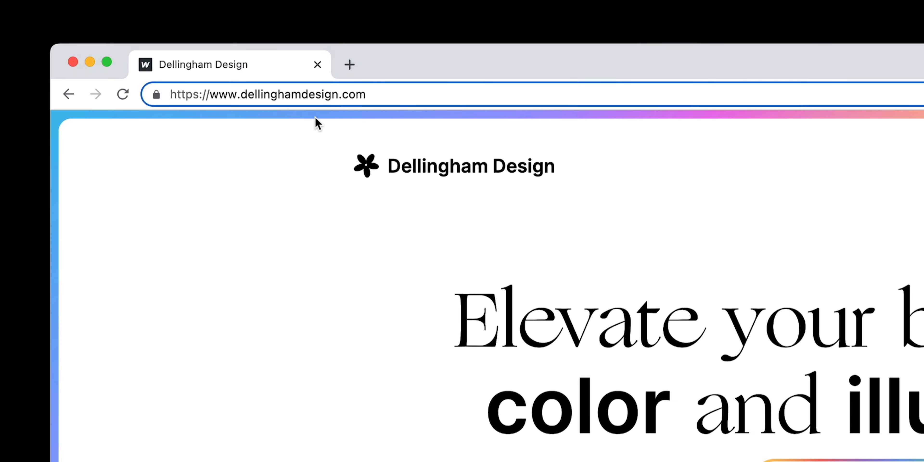
left_click(268, 94)
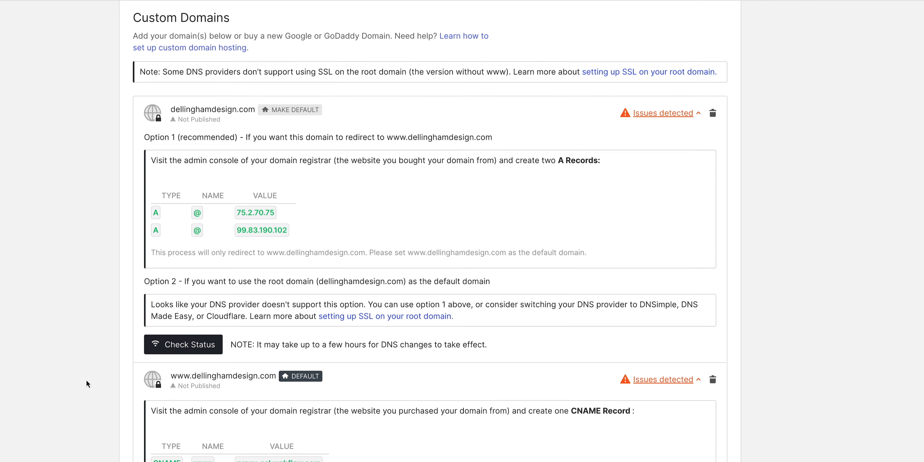
left_click(183, 344)
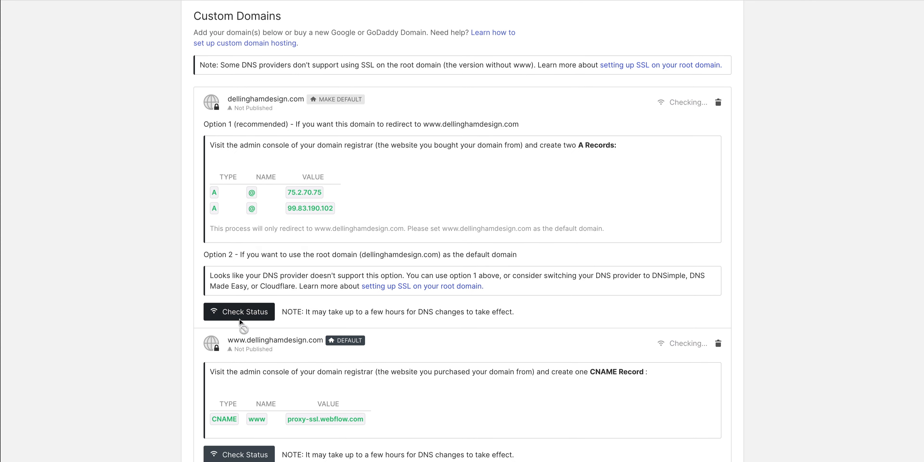
left_click(239, 311)
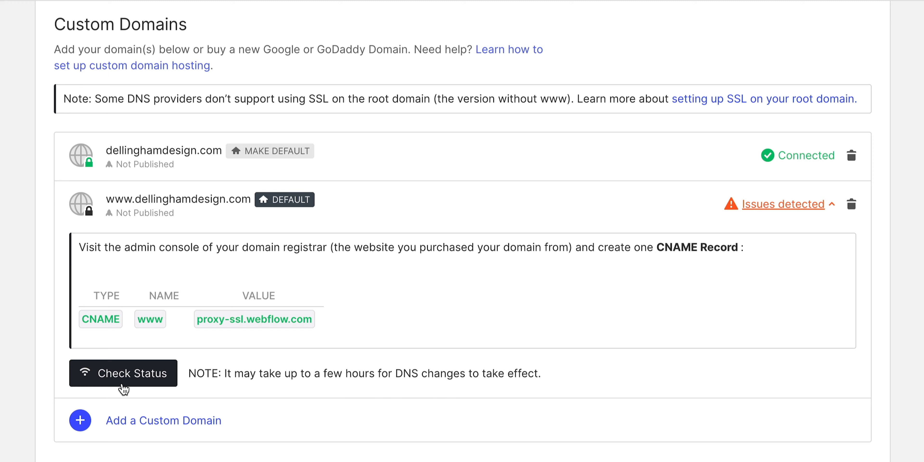
left_click(123, 373)
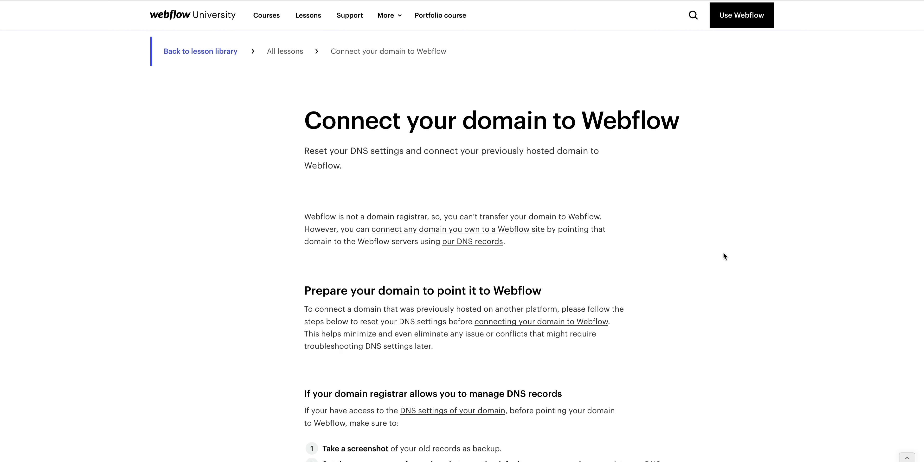
Scroll through the lesson's DNS record preparation and cleanup steps.
scroll("down", 3)
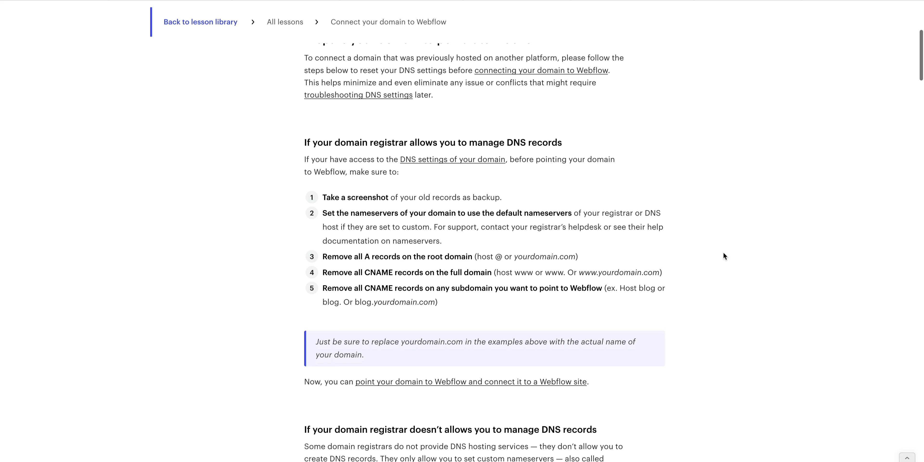
scroll("down", 3)
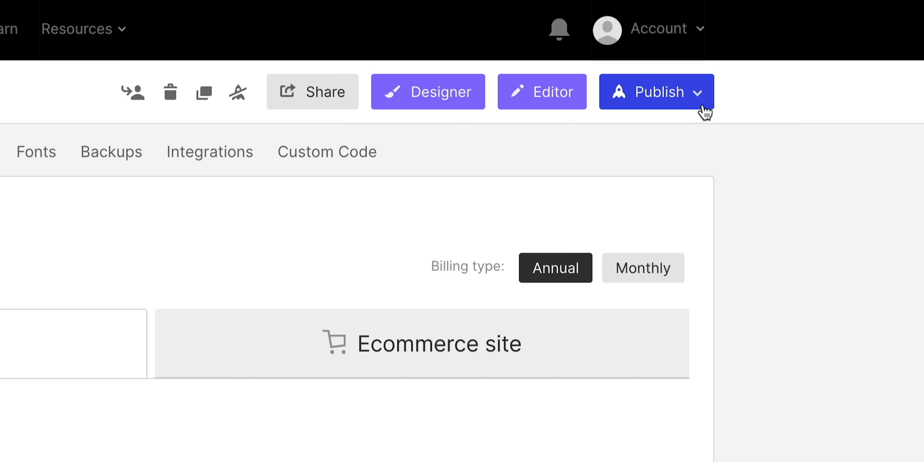
left_click(656, 91)
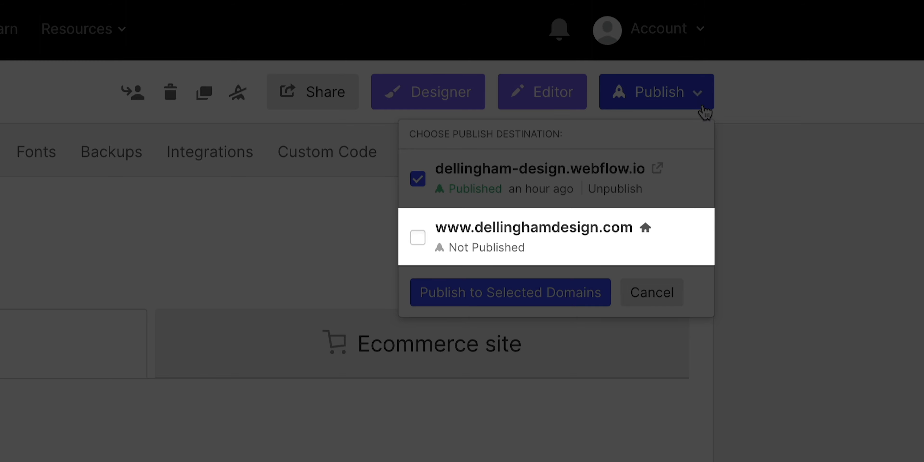
left_click(417, 237)
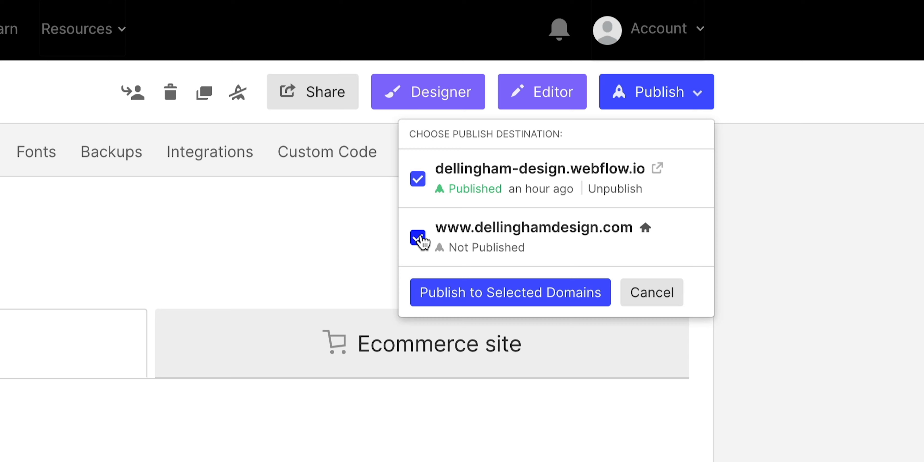
left_click(417, 237)
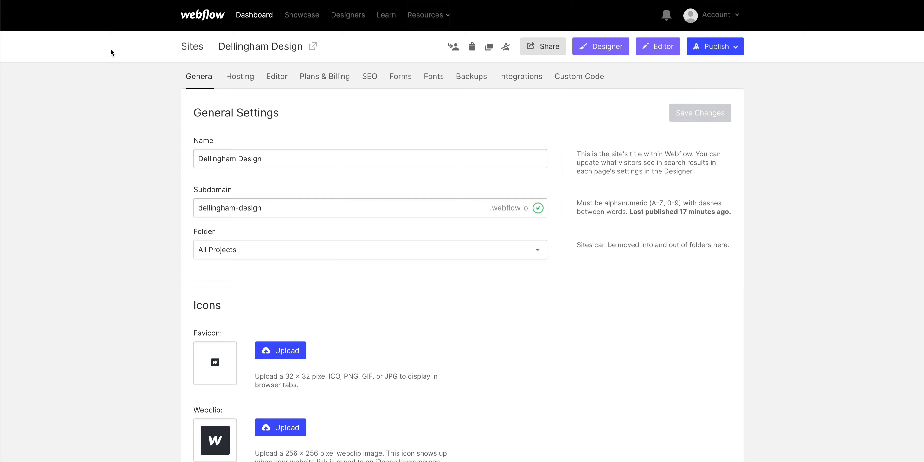
Set Disable Webflow Subdomain Indexing to YES in the SEO settings.
left_click(368, 76)
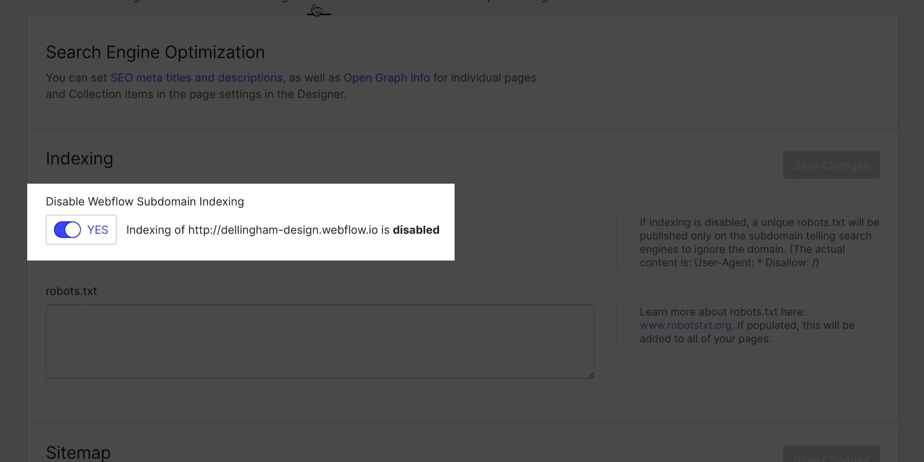
left_click(655, 92)
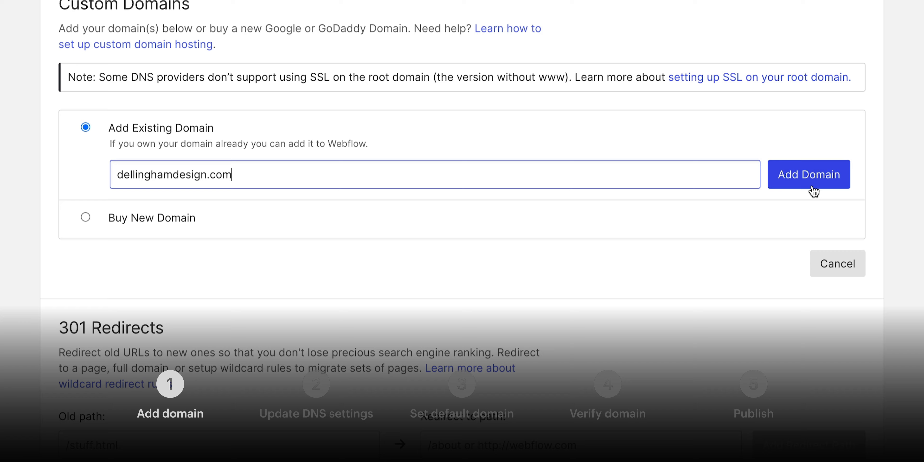
Add dellinghamdesign.com, make www the default, and publish to both domains.
left_click(808, 174)
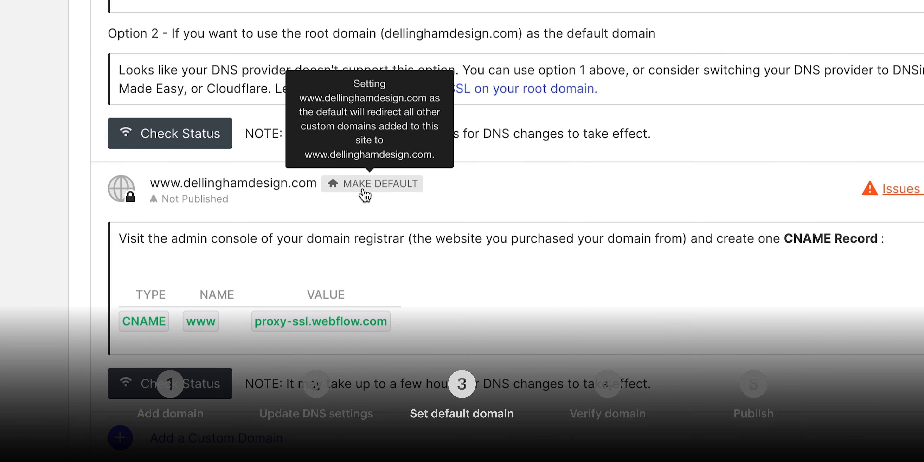
left_click(372, 184)
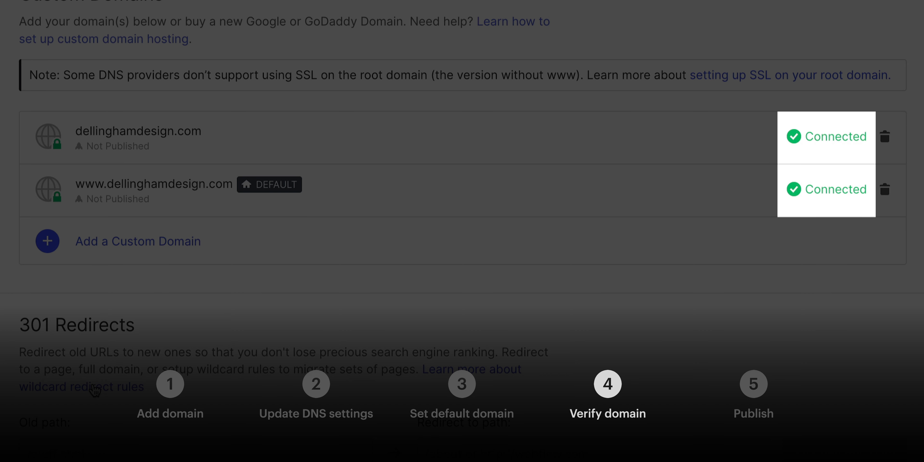
left_click(747, 81)
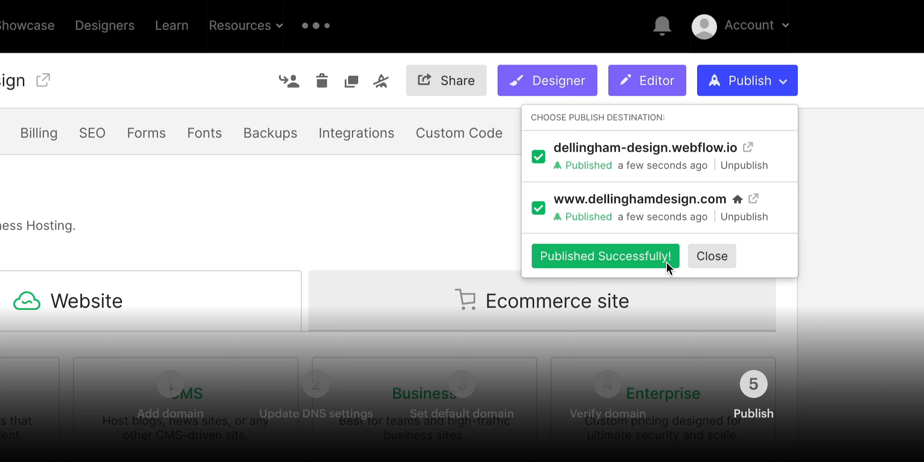